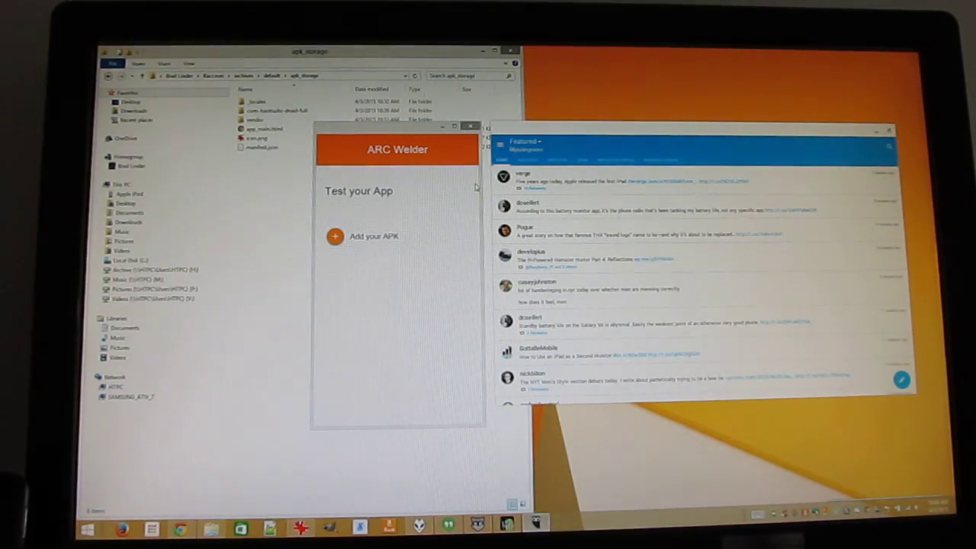
mouse_move(743, 150)
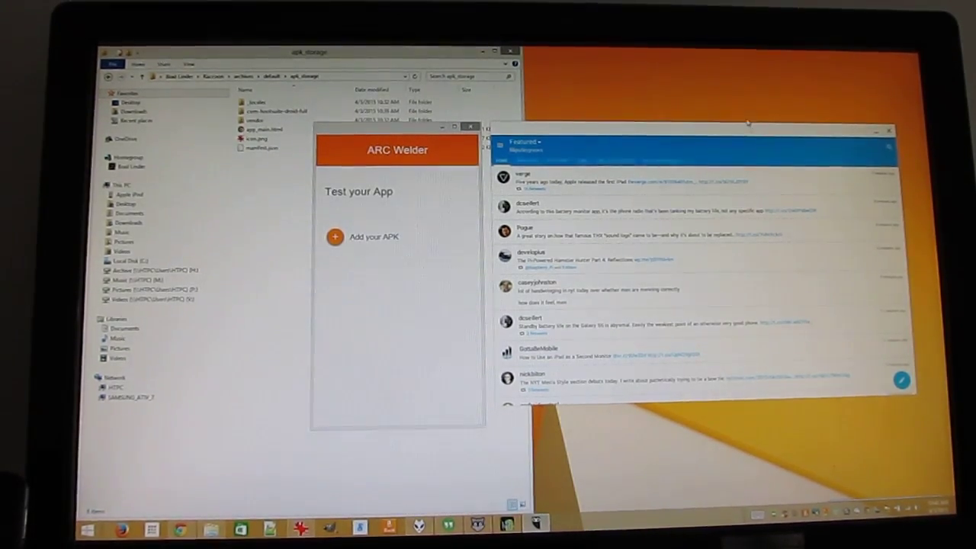
Step: Scroll the ARC Welder Test your App screen after closing the Hootsuite window
scroll("down", 3)
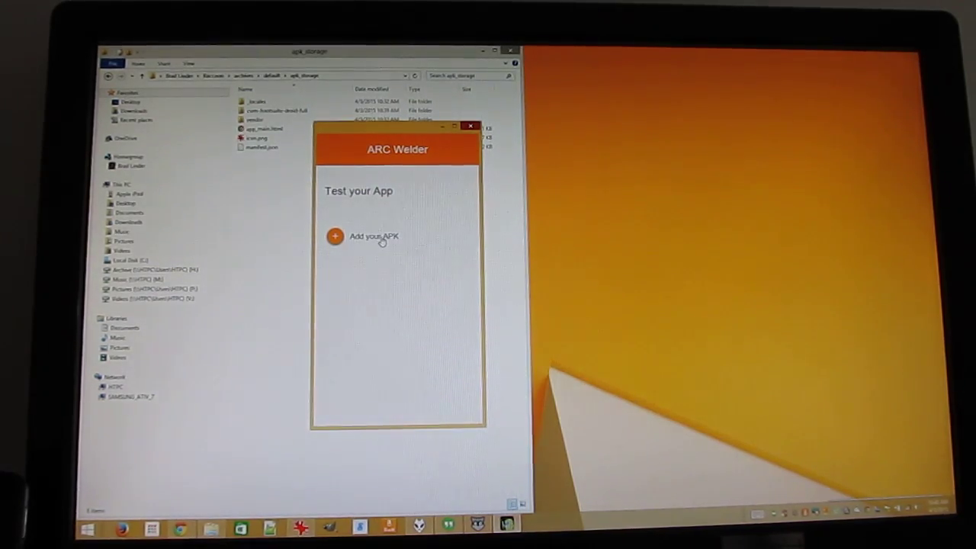
mouse_move(404, 248)
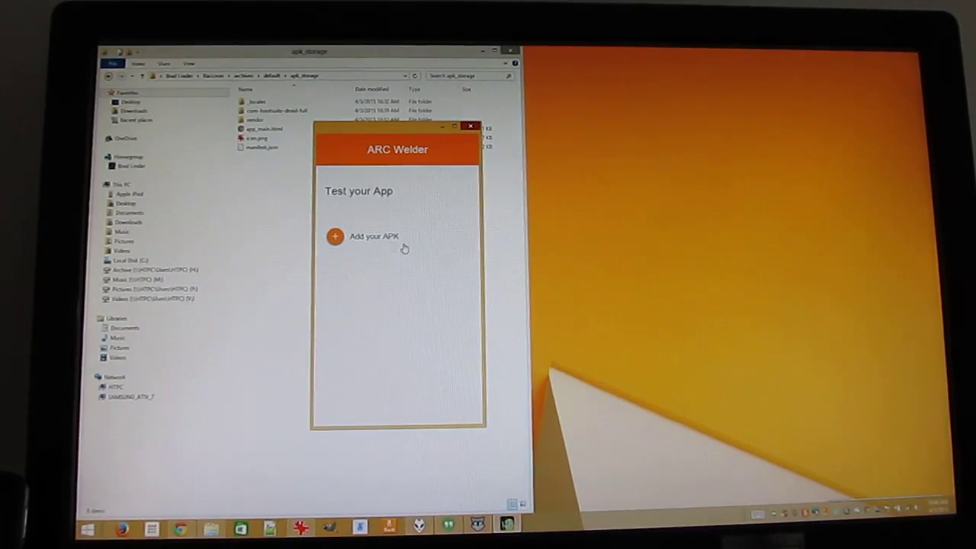
mouse_move(546, 430)
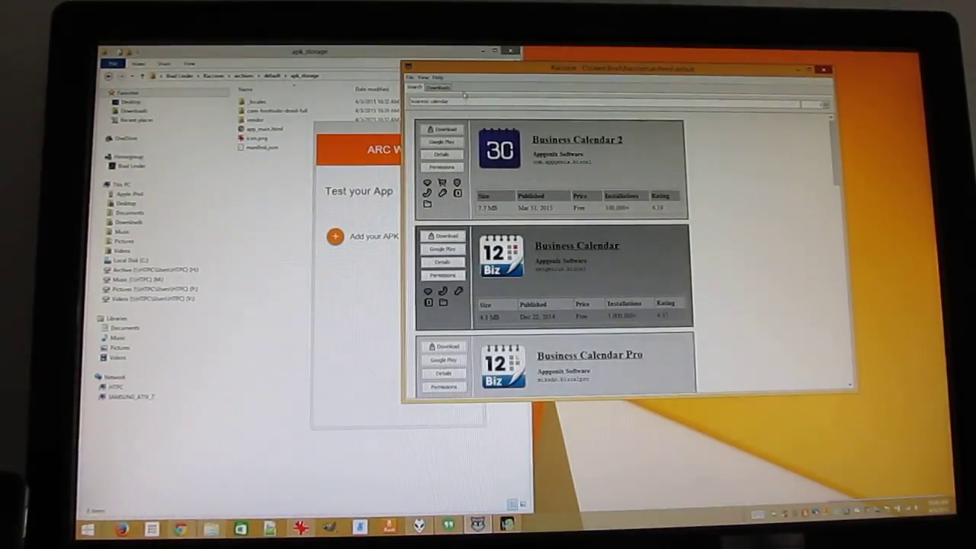
Step: Download Business Calendar 2 in Raccoon and open the com.appgenie.bizcal storage folder
left_click(443, 129)
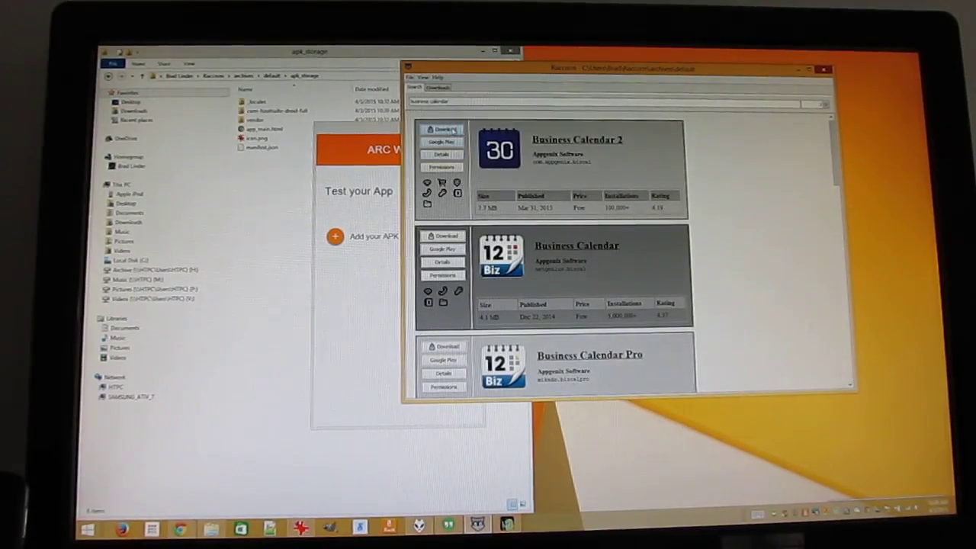
left_click(442, 130)
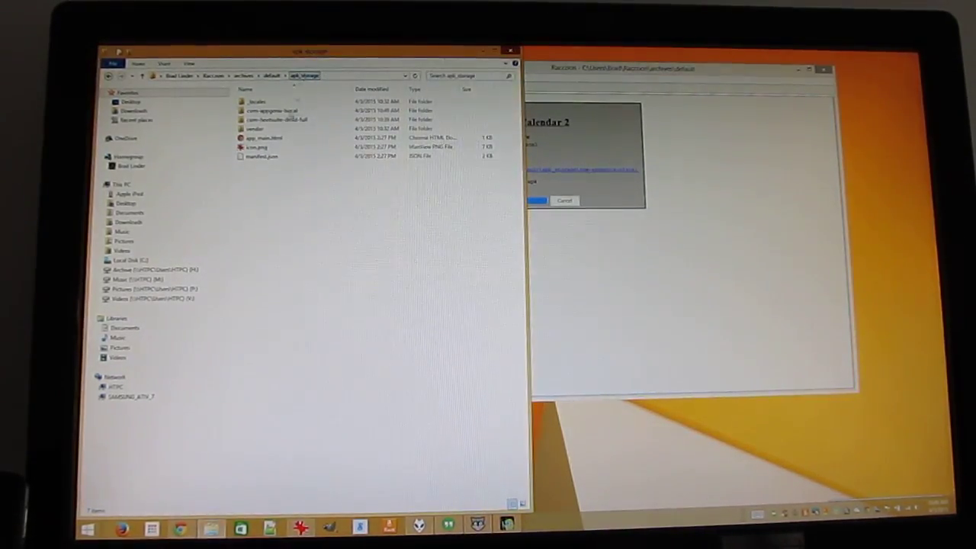
left_click(274, 111)
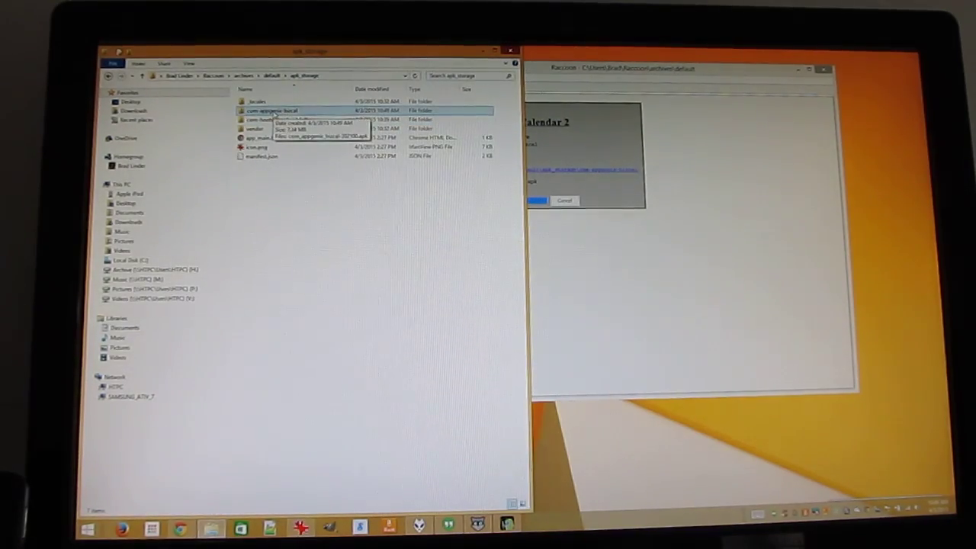
double_click(274, 110)
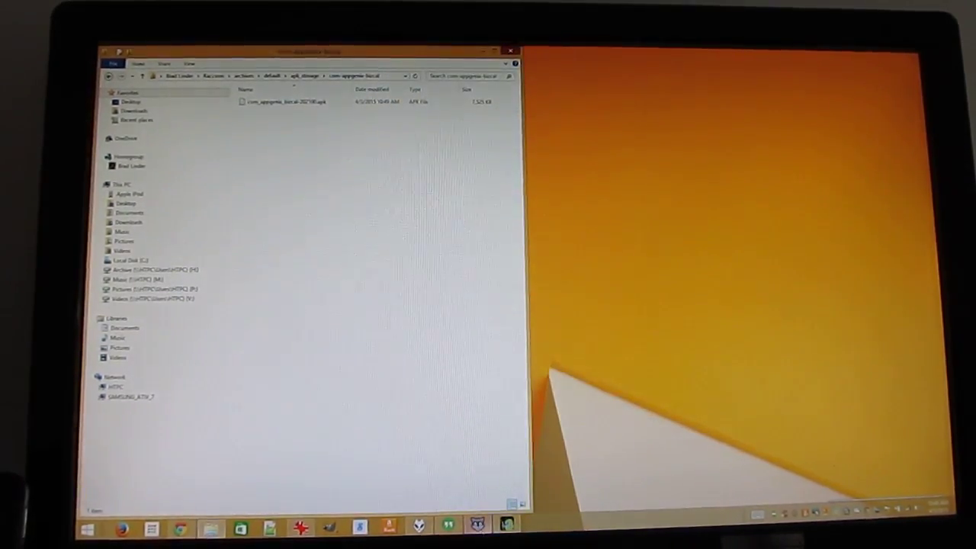
mouse_move(391, 528)
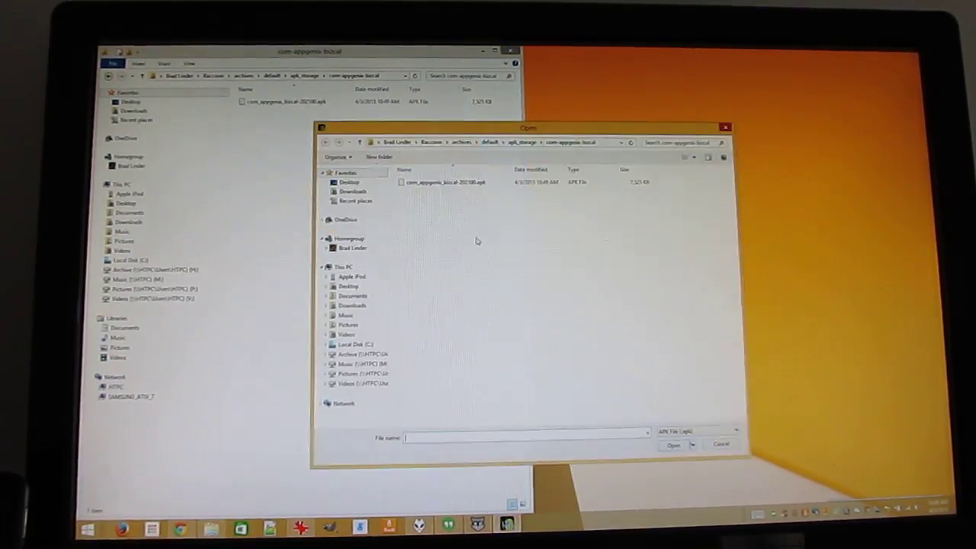
Step: Load the downloaded Business Calendar .apk into ARC Welder
left_click(446, 182)
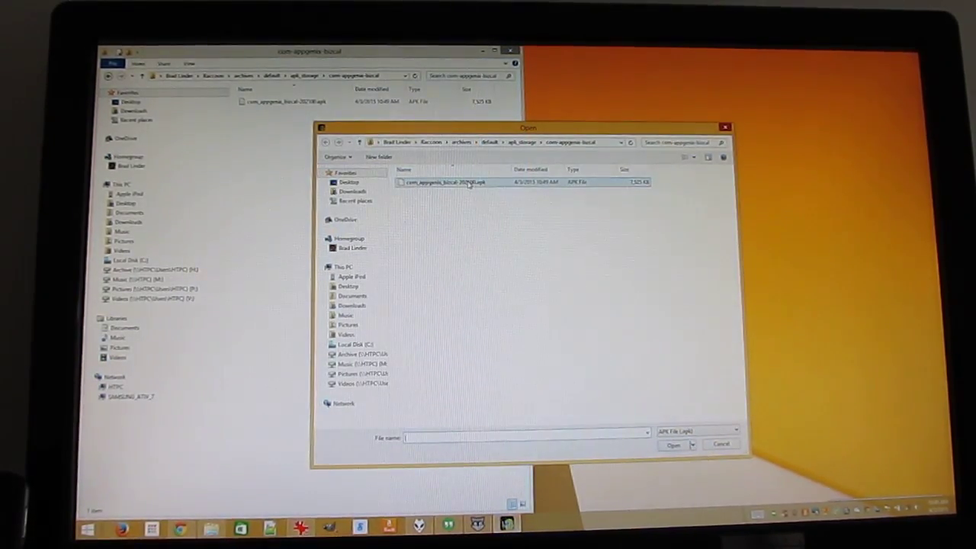
left_click(673, 444)
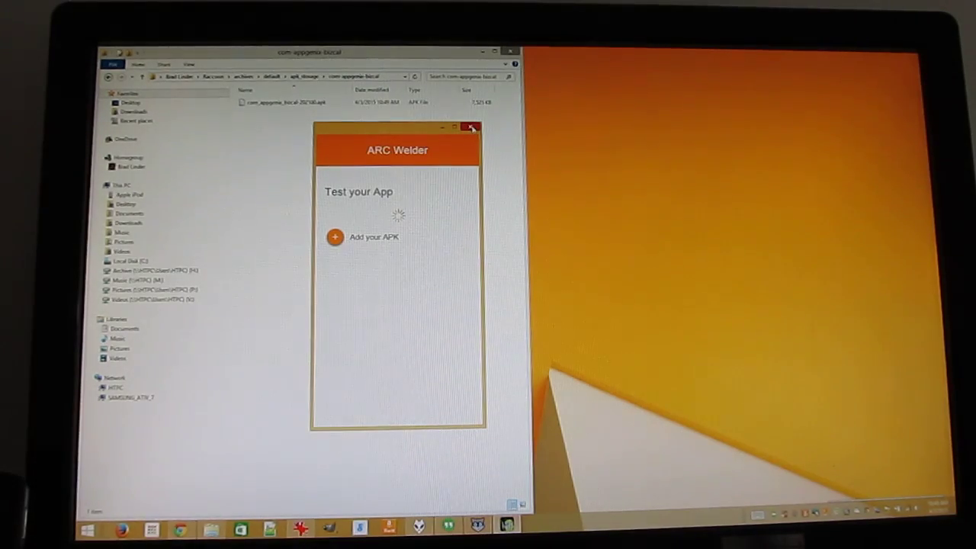
left_click(471, 127)
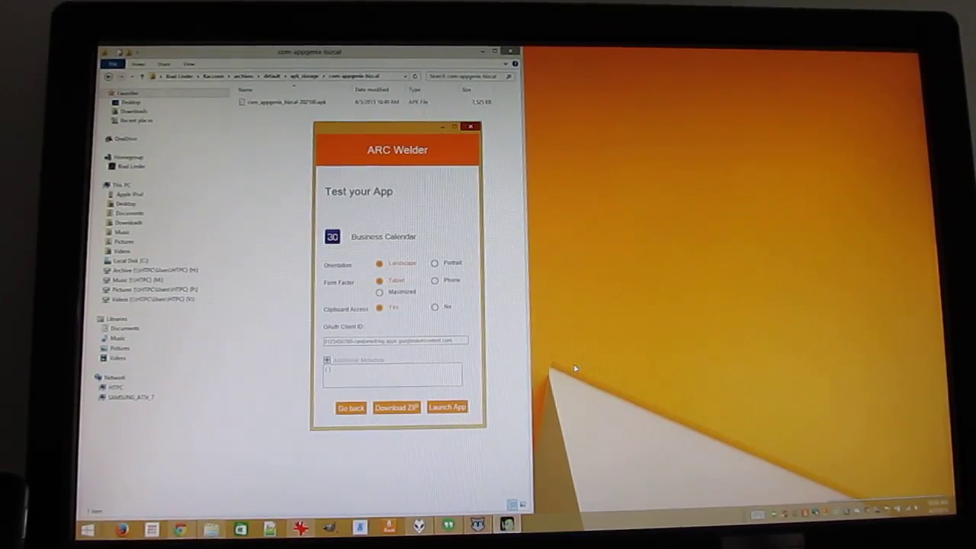
Step: Keep Landscape, Tablet and Clipboard Yes, and choose Download ZIP for Business Calendar
left_click(447, 406)
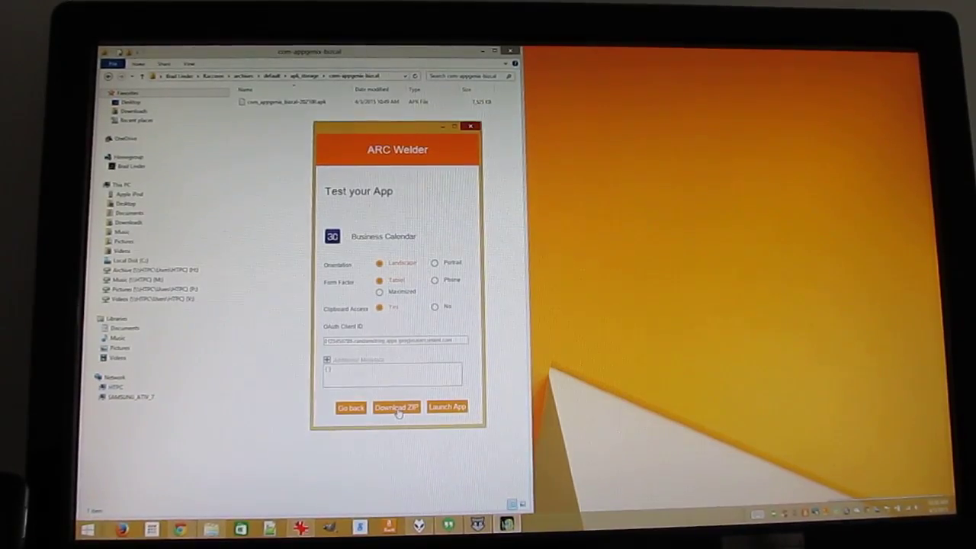
left_click(396, 406)
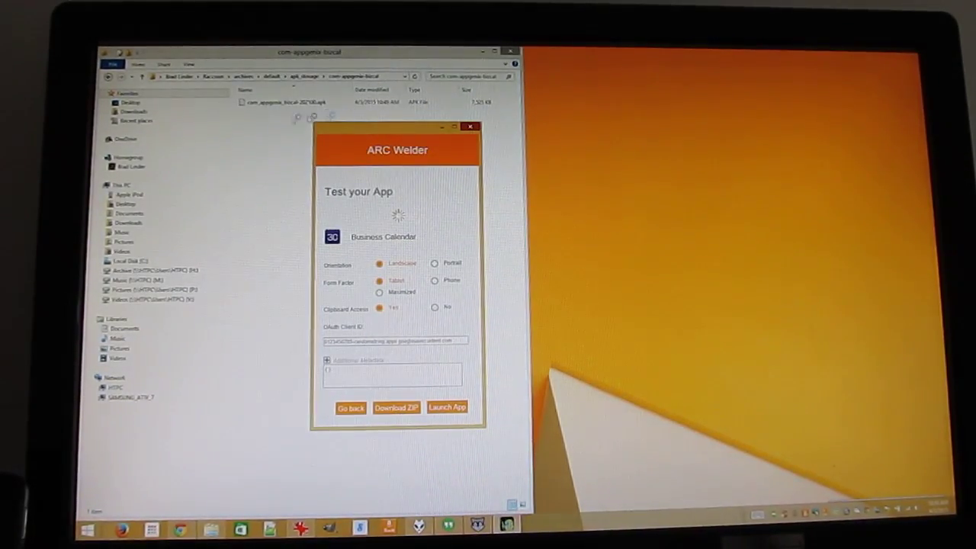
left_click(396, 407)
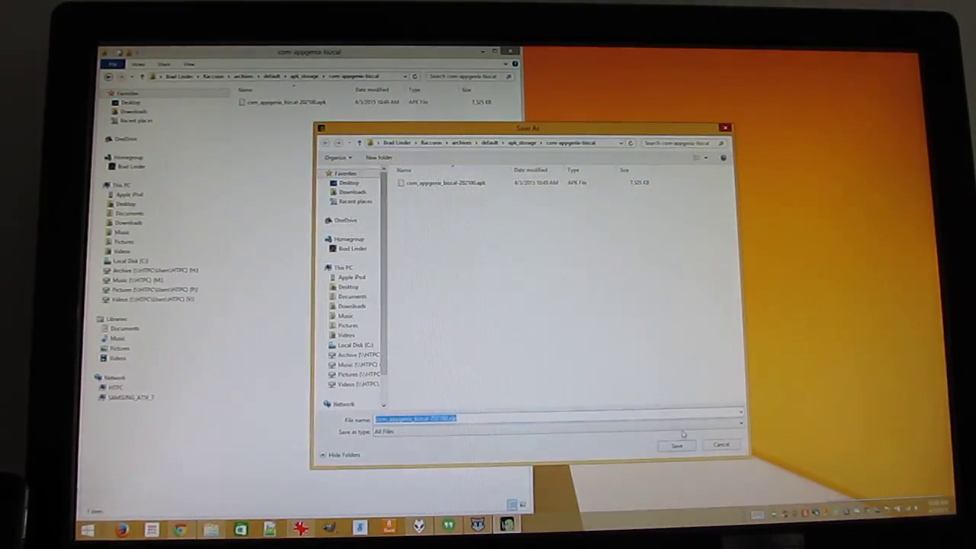
Step: Save the ZIP beside the APK and extract it with 7-Zip Extract Here
left_click(676, 445)
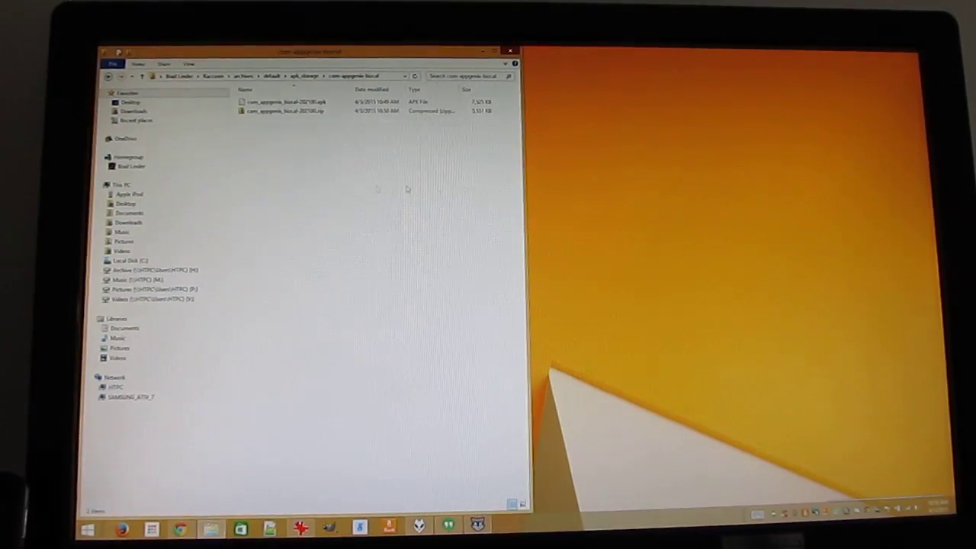
left_click(283, 102)
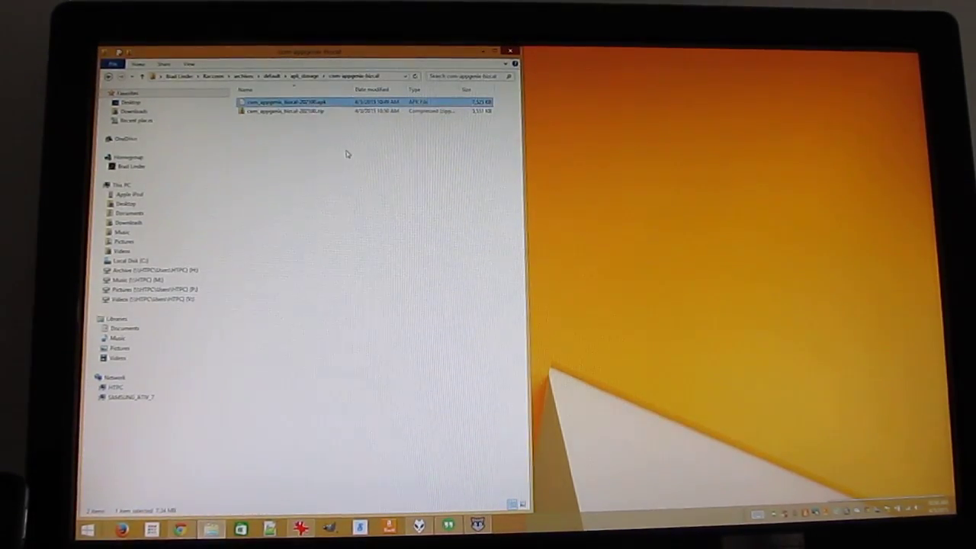
right_click(290, 110)
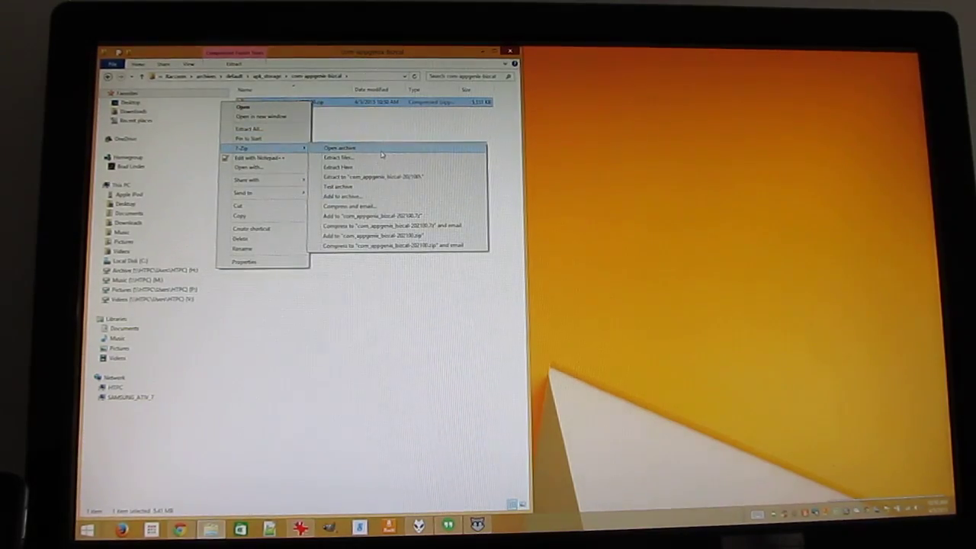
left_click(339, 147)
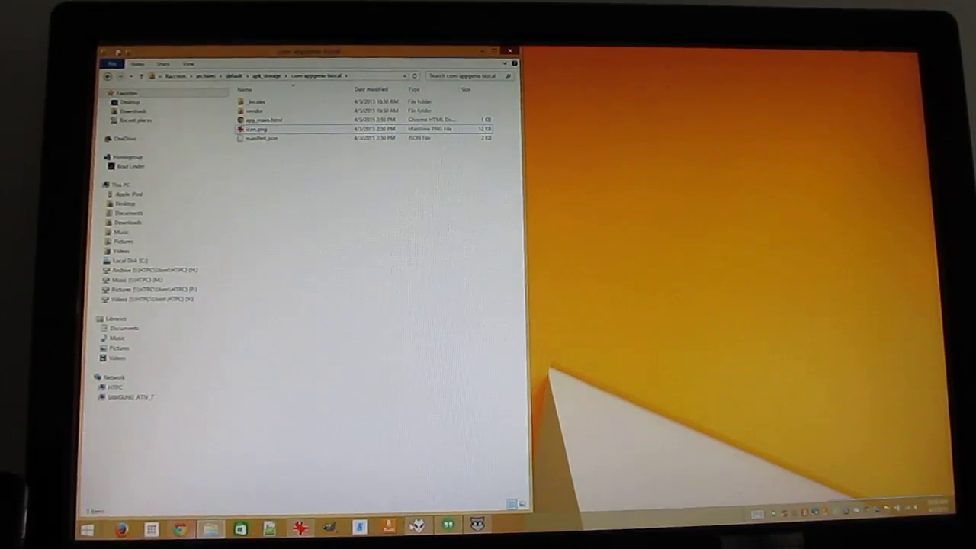
mouse_move(181, 528)
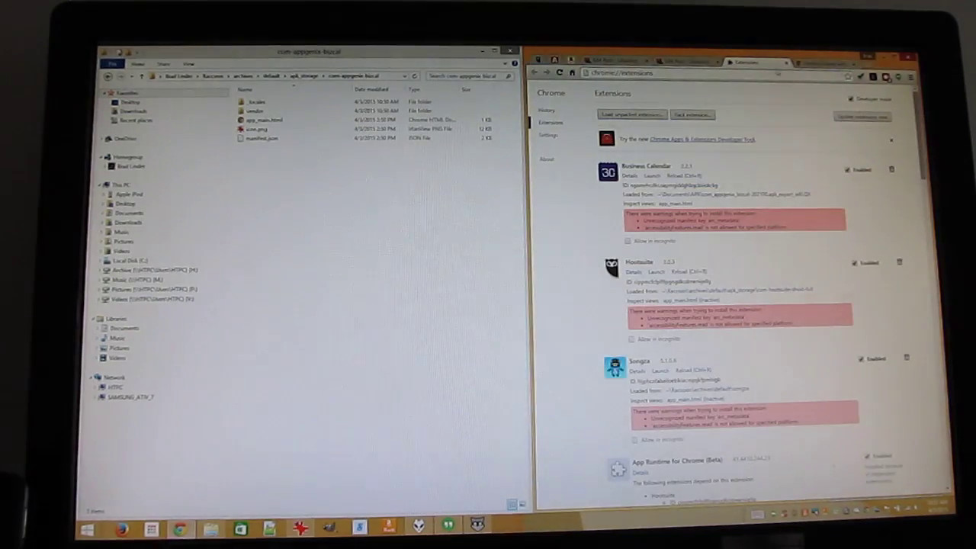
Step: Load apk_storage > com.appgenie.bizcal as an unpacked extension on chrome://extensions
left_click(908, 76)
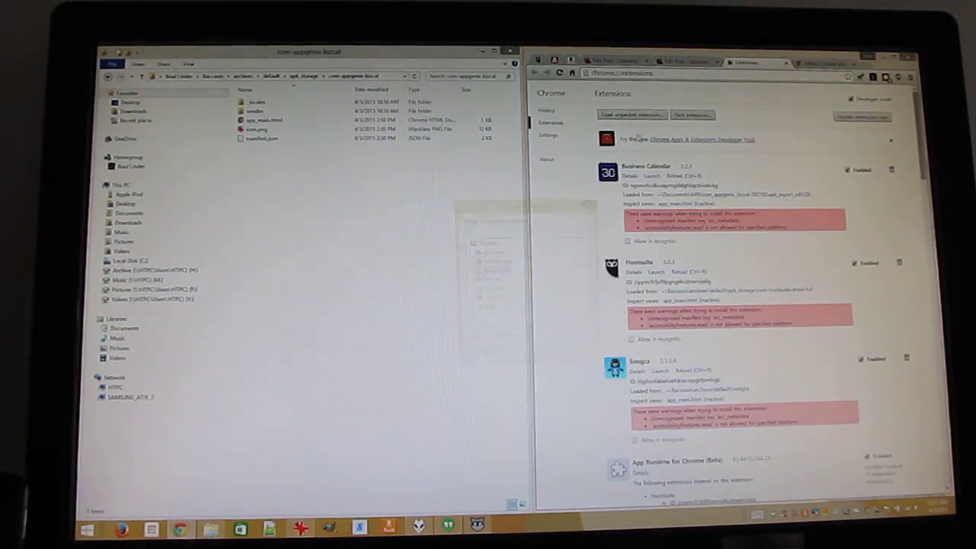
left_click(631, 114)
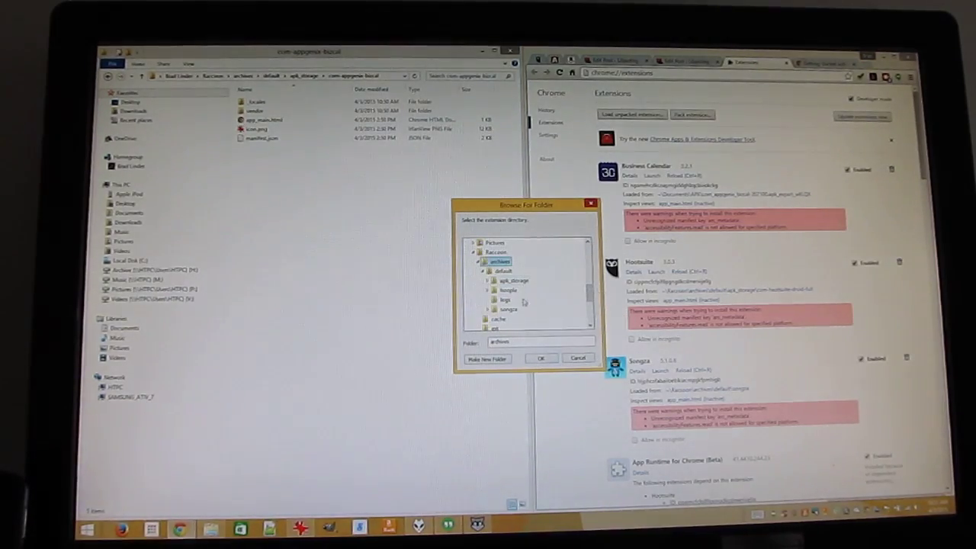
left_click(513, 280)
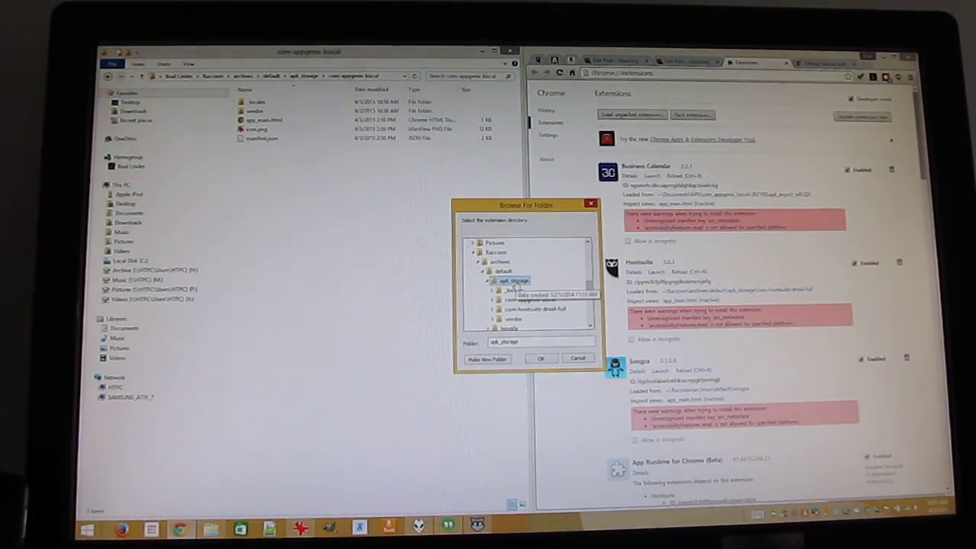
left_click(526, 299)
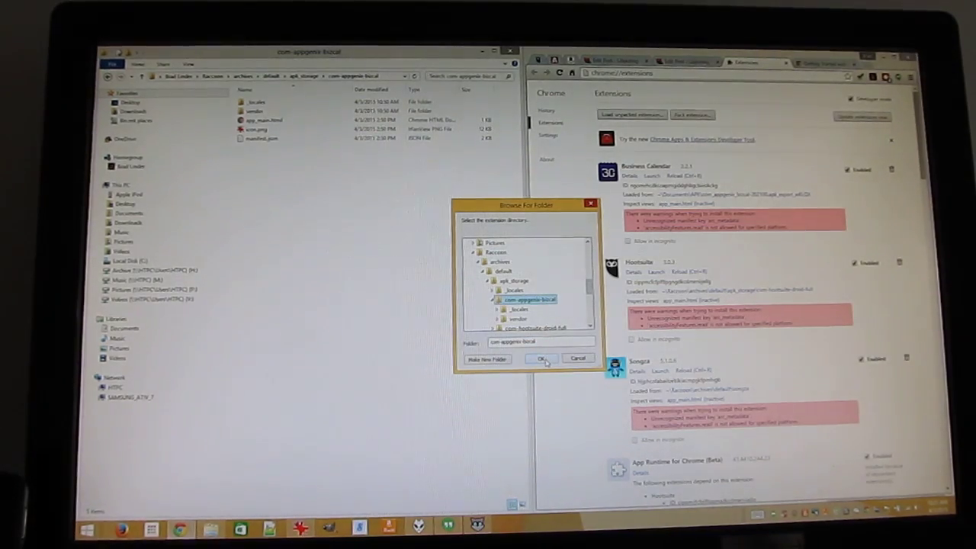
left_click(542, 359)
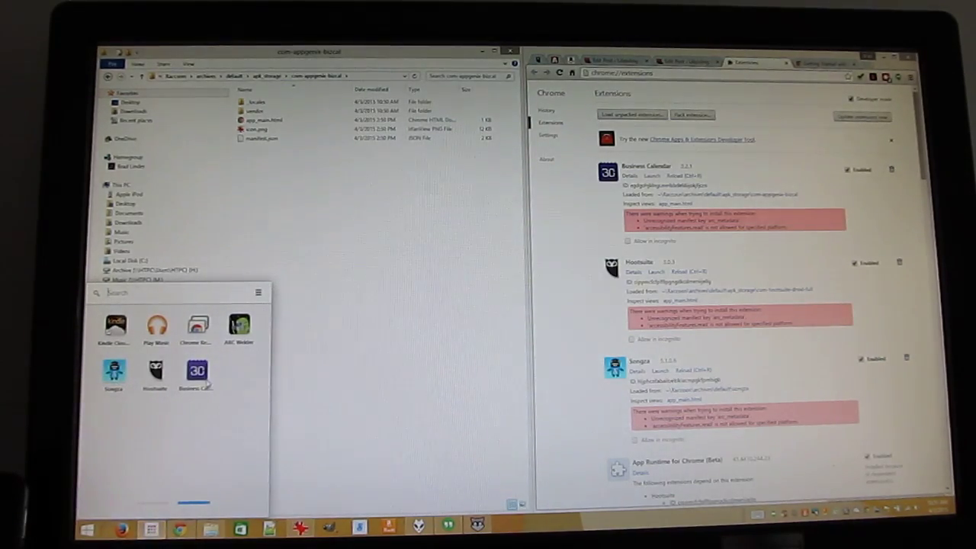
Step: Launch Business Calendar from the App Launcher and cancel the Edit Calendar dialog
left_click(196, 374)
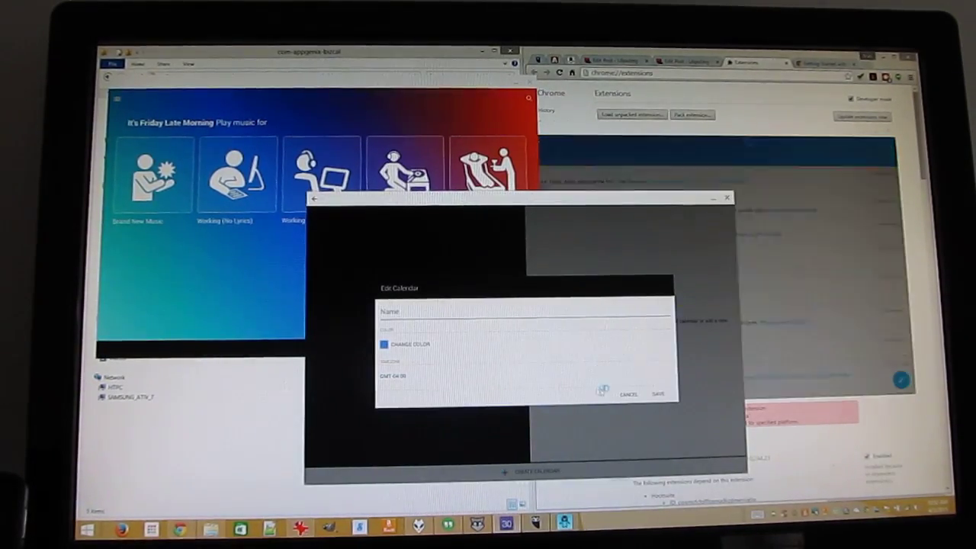
left_click(410, 344)
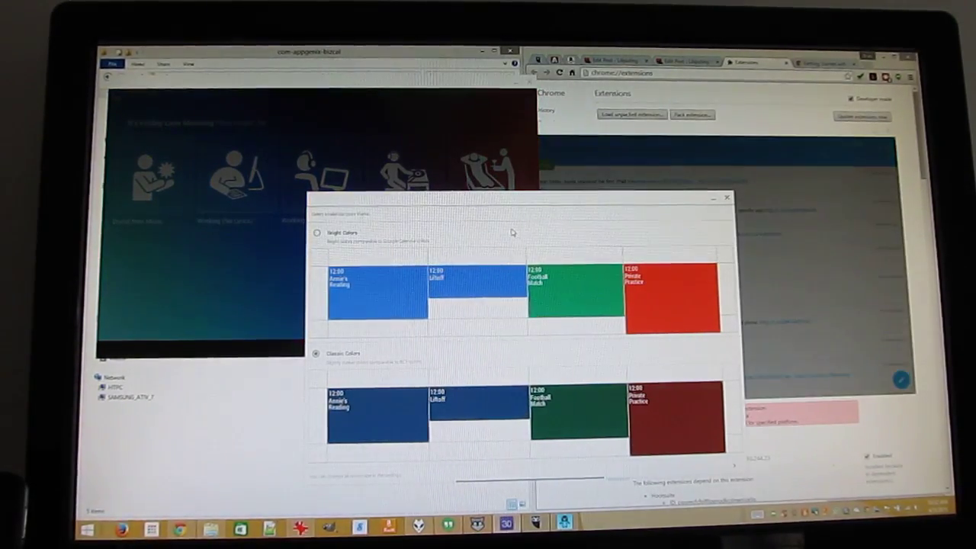
Step: Select the Bright Colors event theme and continue
left_click(317, 232)
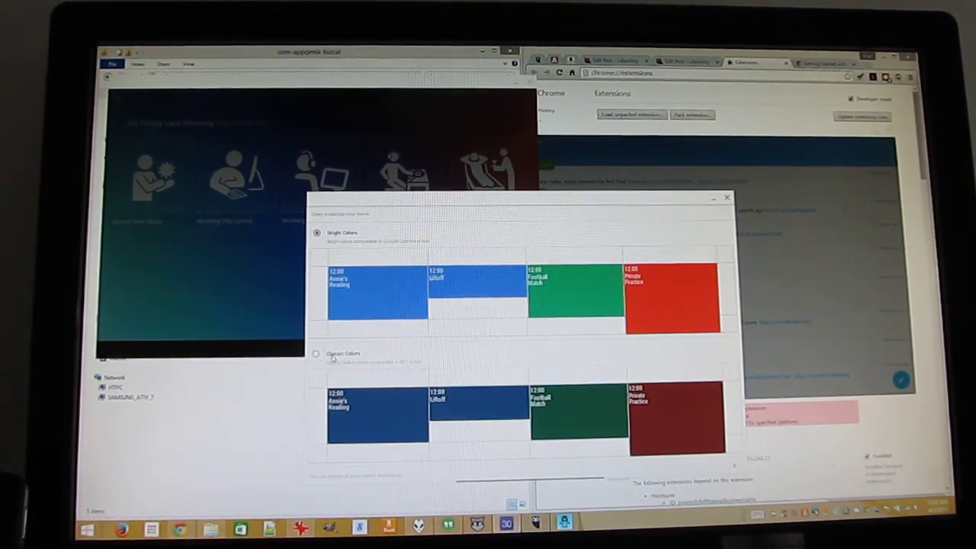
left_click(316, 353)
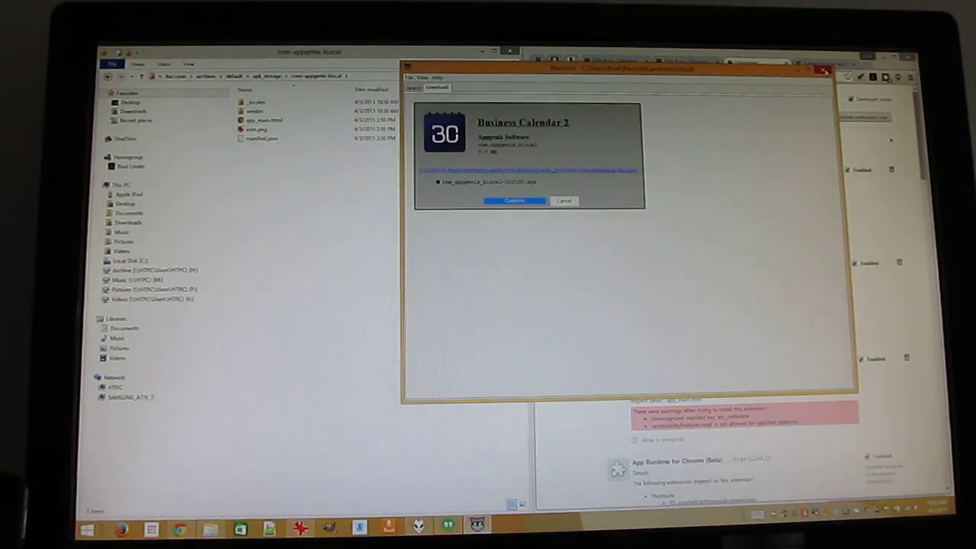
Step: Close the Raccoon download prompt and reopen the Chrome App Launcher app list
left_click(513, 200)
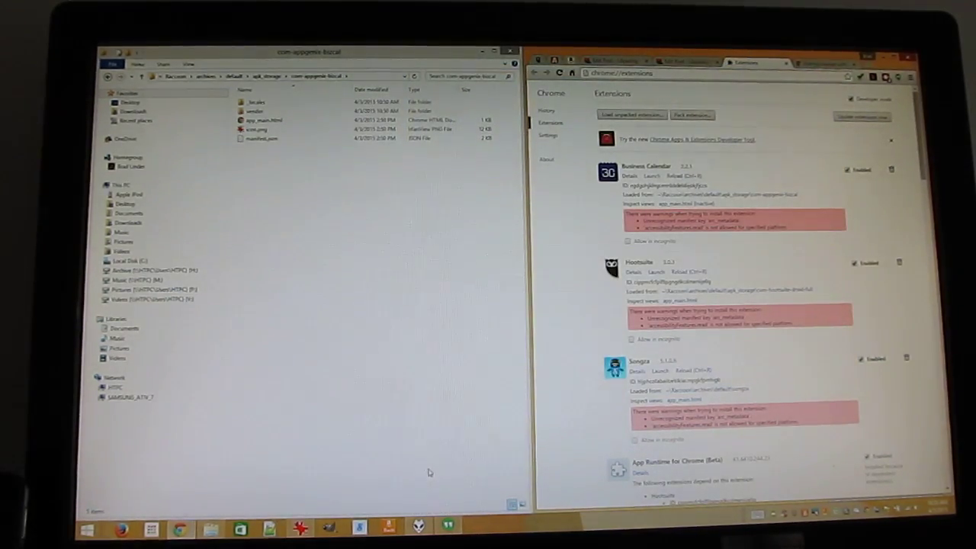
mouse_move(428, 225)
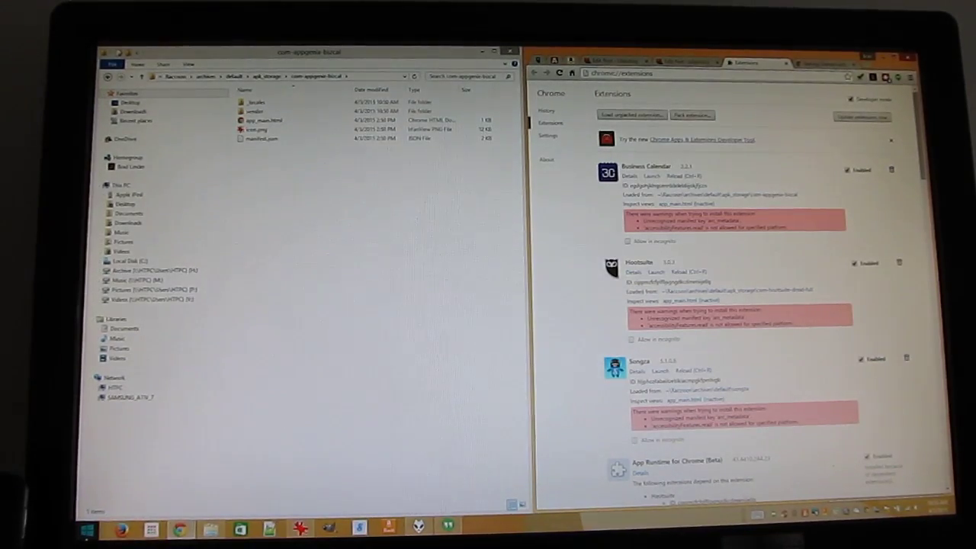
left_click(80, 529)
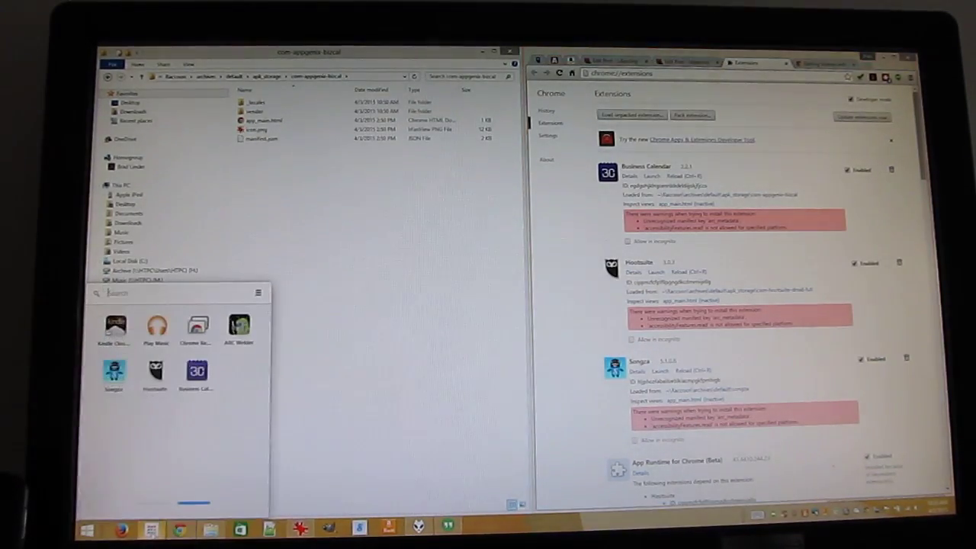